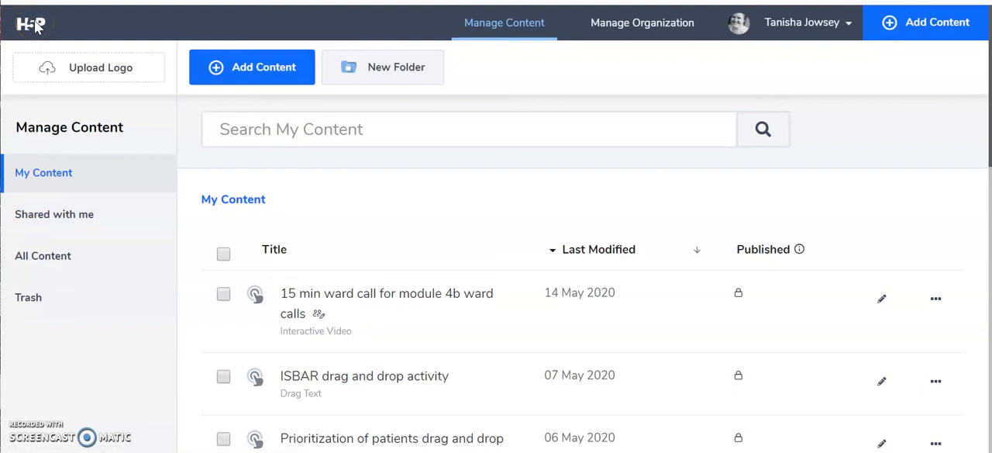
mouse_move(577, 23)
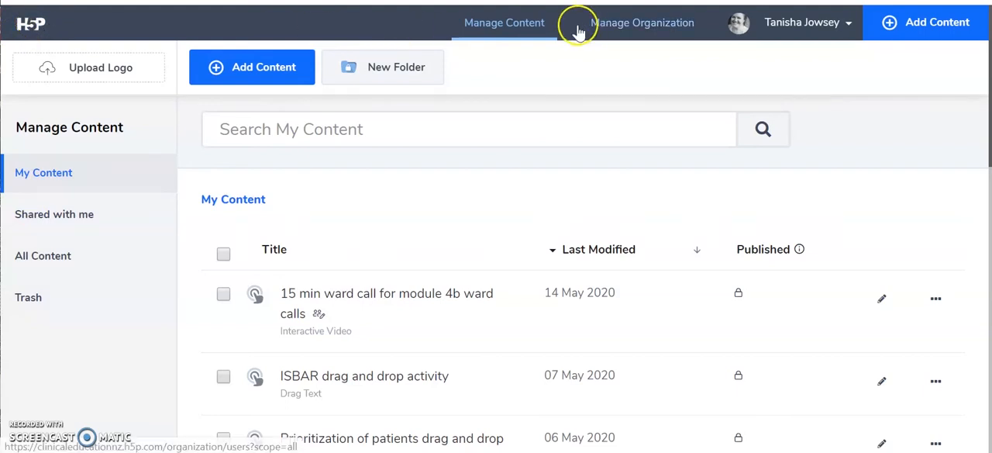
Open the Prepared to Care interactive video and resume playback after the first answered question
left_click(503, 21)
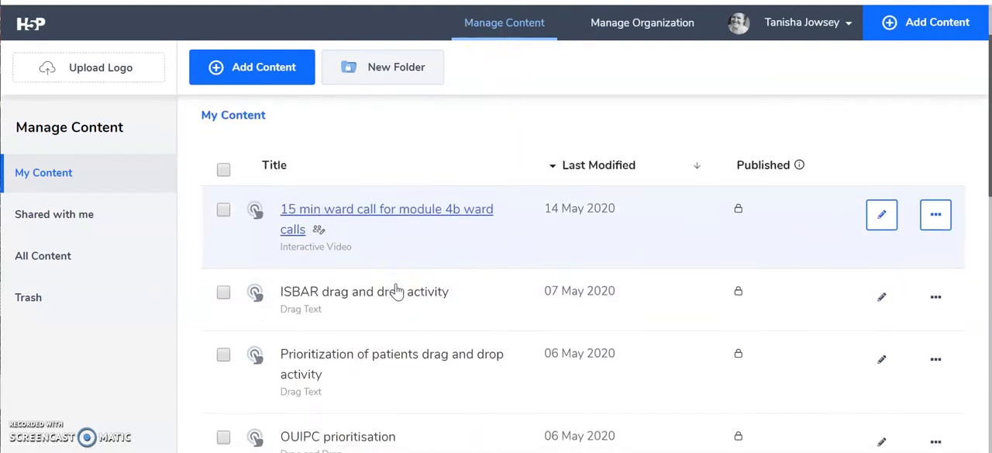
scroll("down", 3)
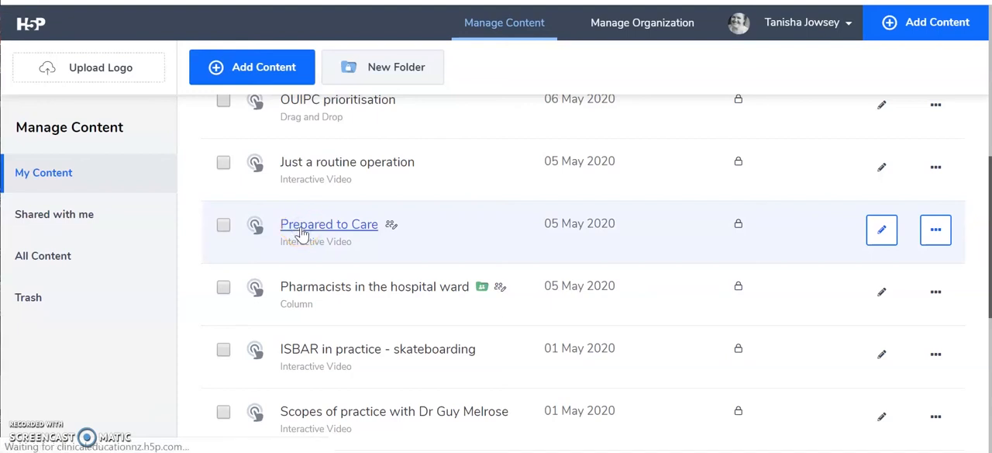
left_click(328, 224)
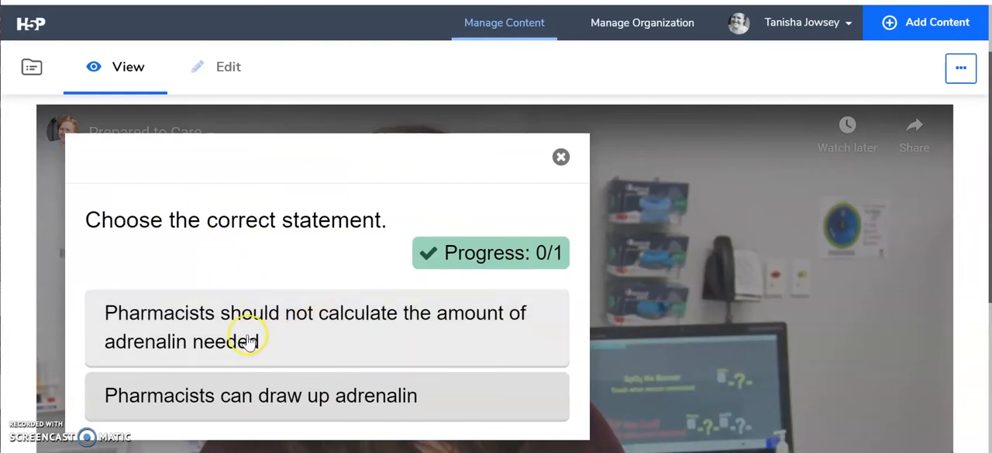
mouse_move(245, 360)
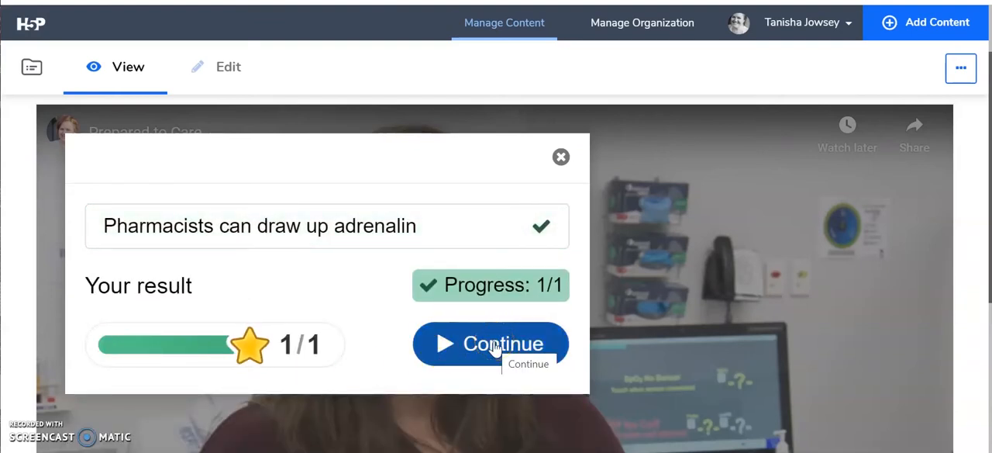
left_click(490, 343)
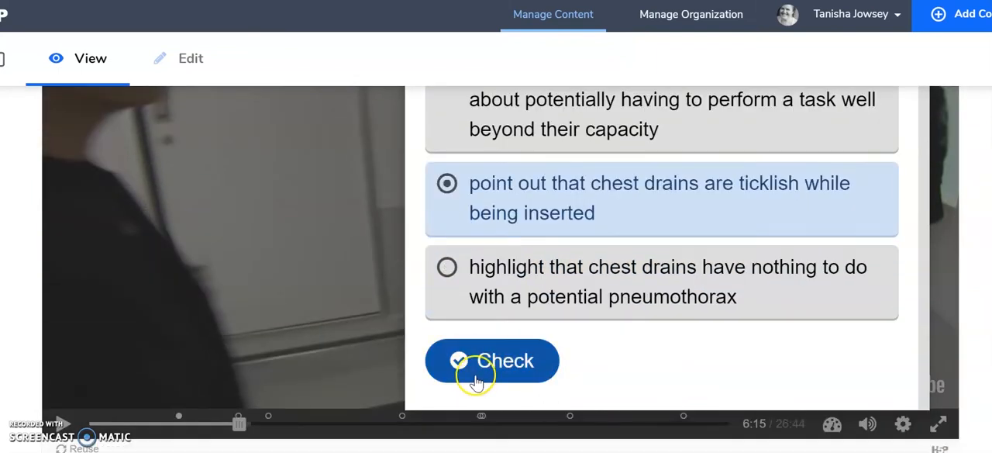
Check and retry the chest drain question, pass the hospital-use question, and scrub ahead to Day Three
left_click(491, 359)
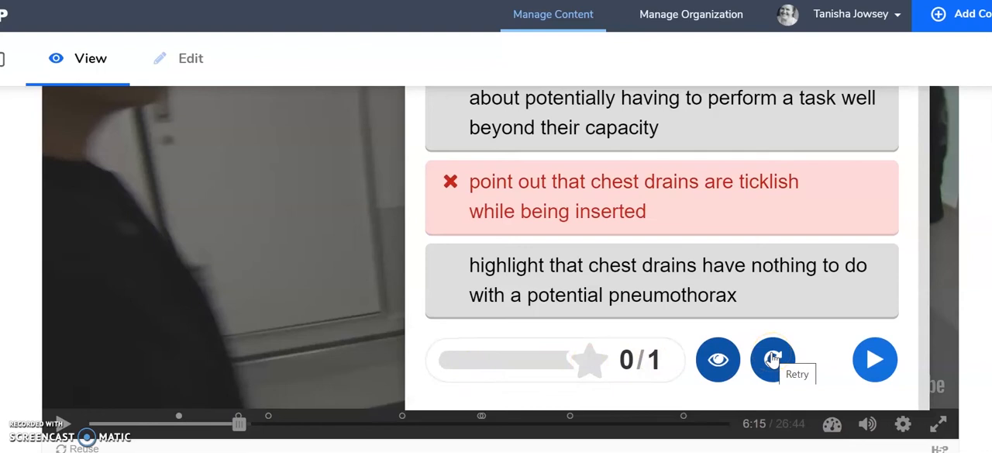
left_click(772, 359)
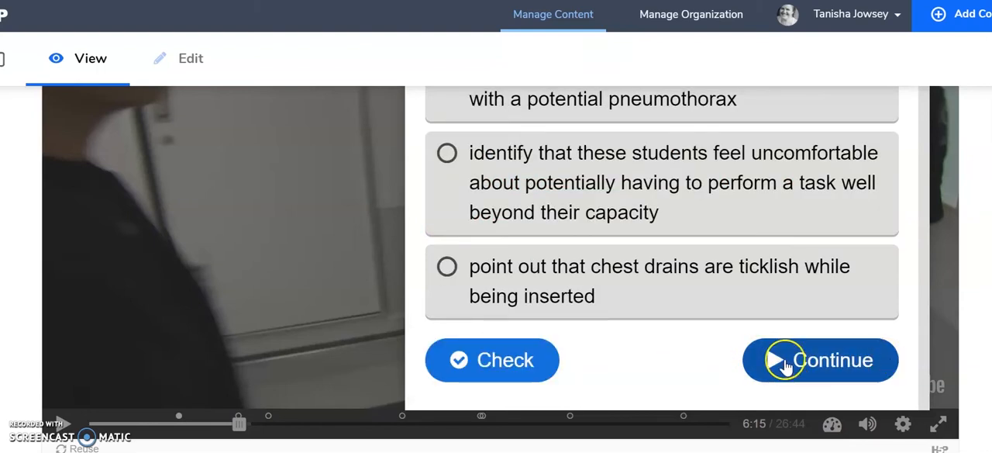
left_click(446, 266)
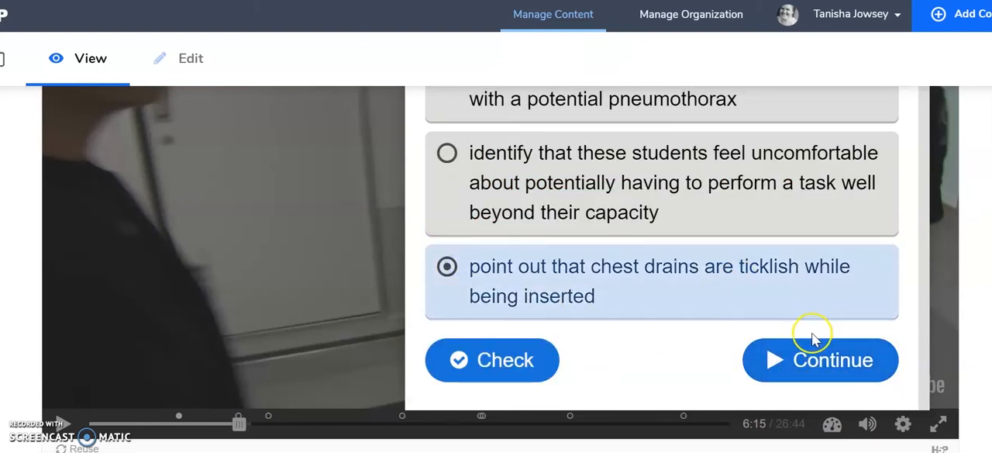
left_click(819, 360)
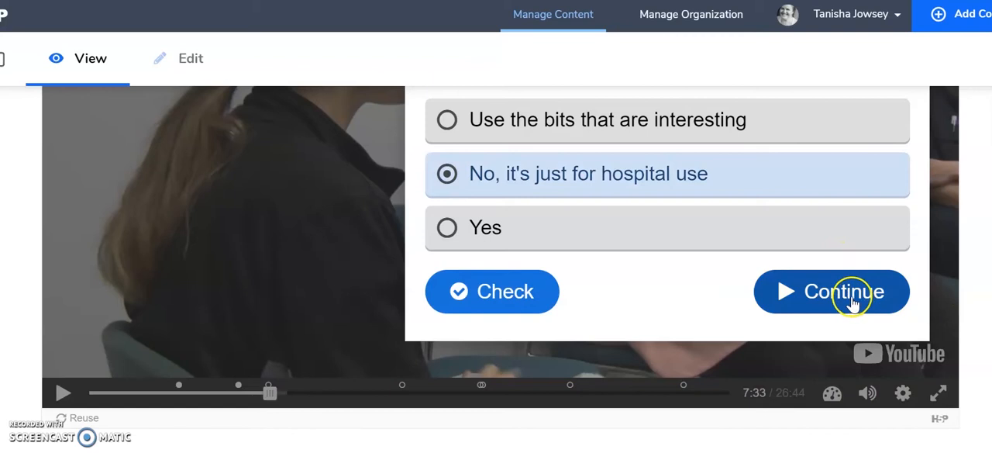
left_click(831, 291)
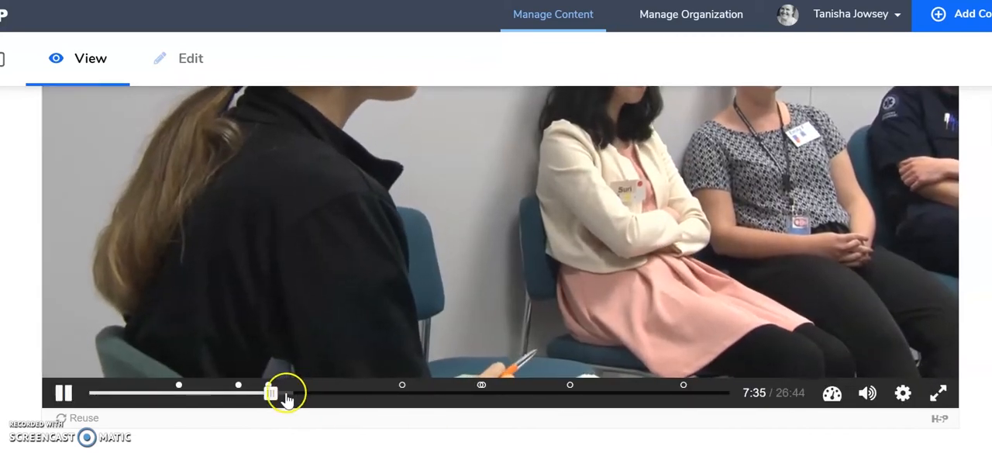
left_click_drag(271, 392, 449, 392)
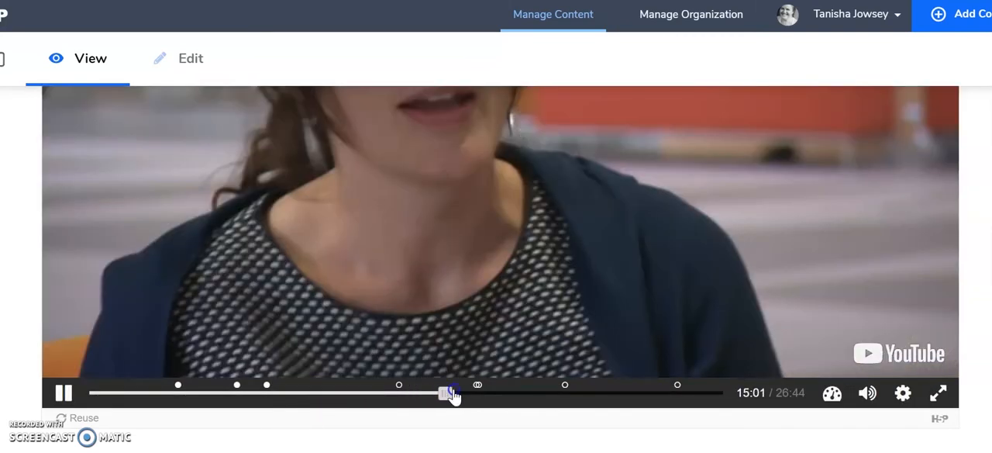
left_click_drag(448, 391, 475, 391)
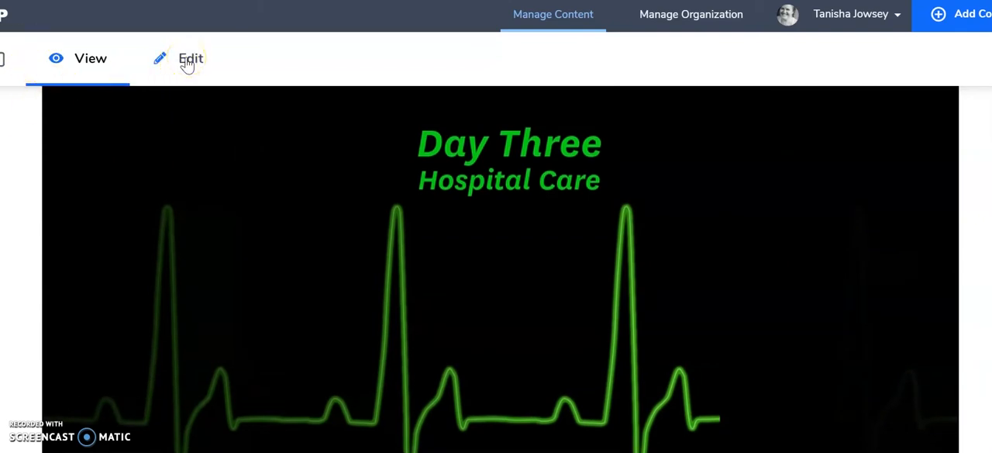
mouse_move(209, 73)
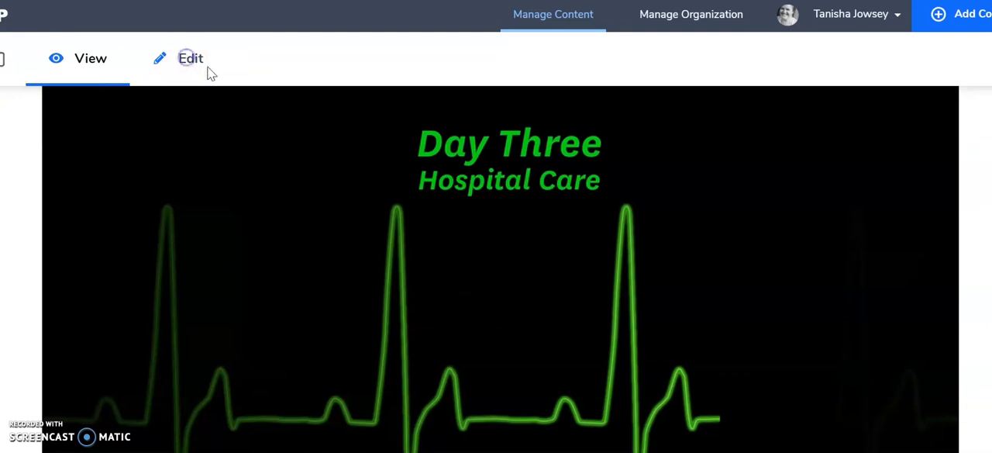
Open Prepared to Care in the editor and scroll down to Step 2, Add interactions
left_click(191, 58)
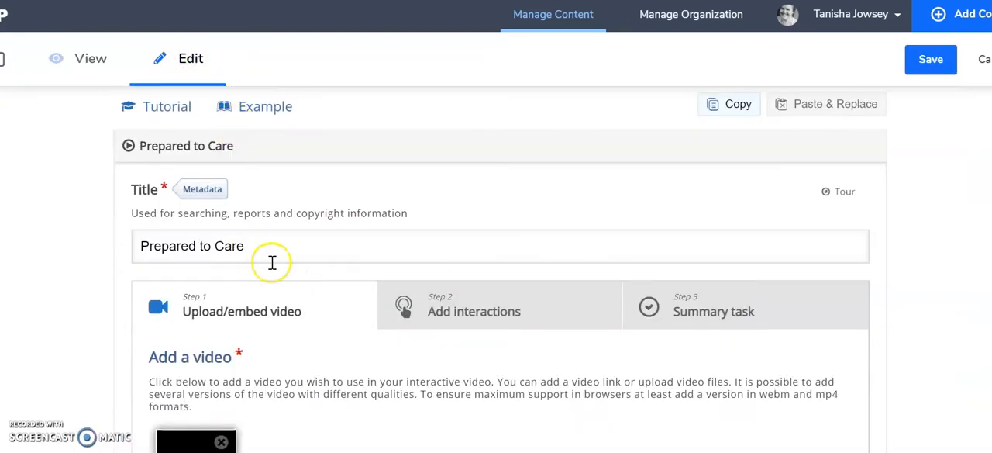
scroll("down", 3)
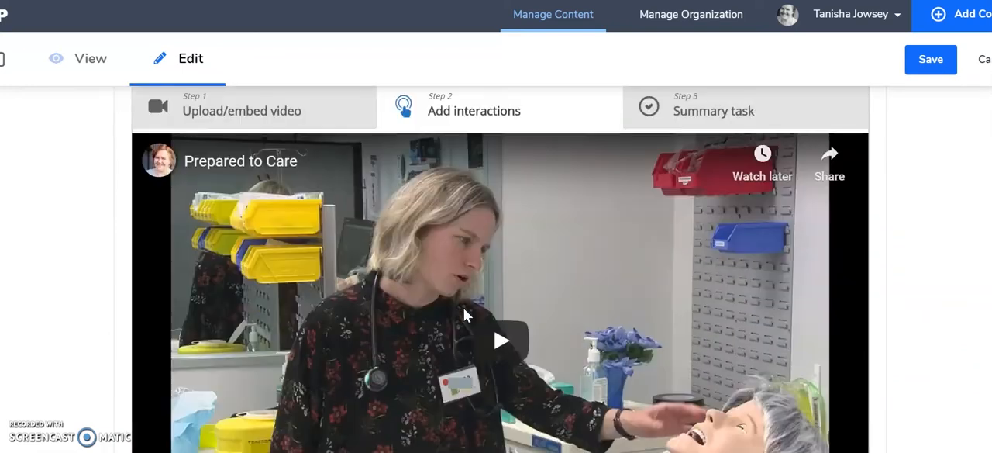
scroll("down", 3)
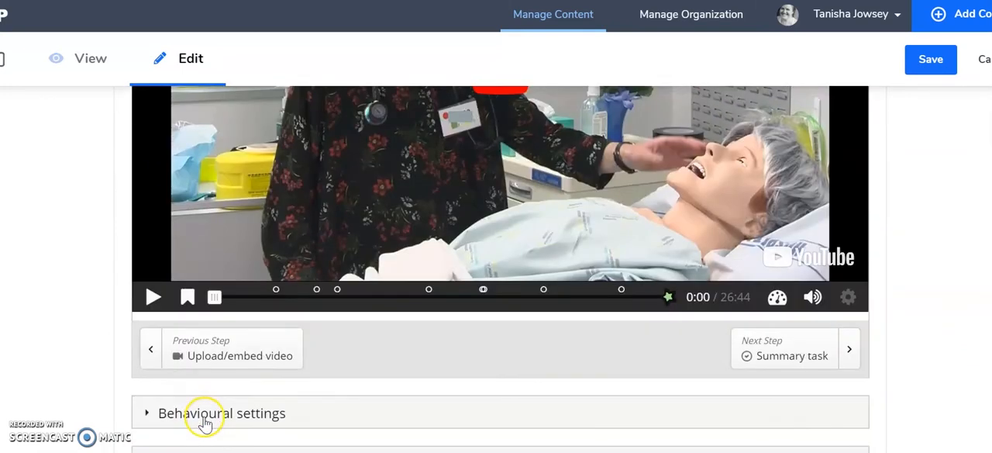
left_click(236, 296)
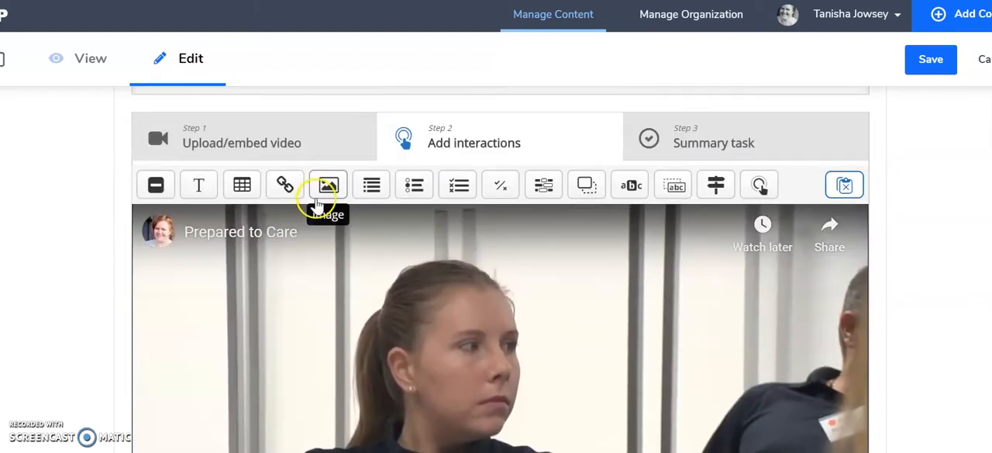
mouse_move(198, 184)
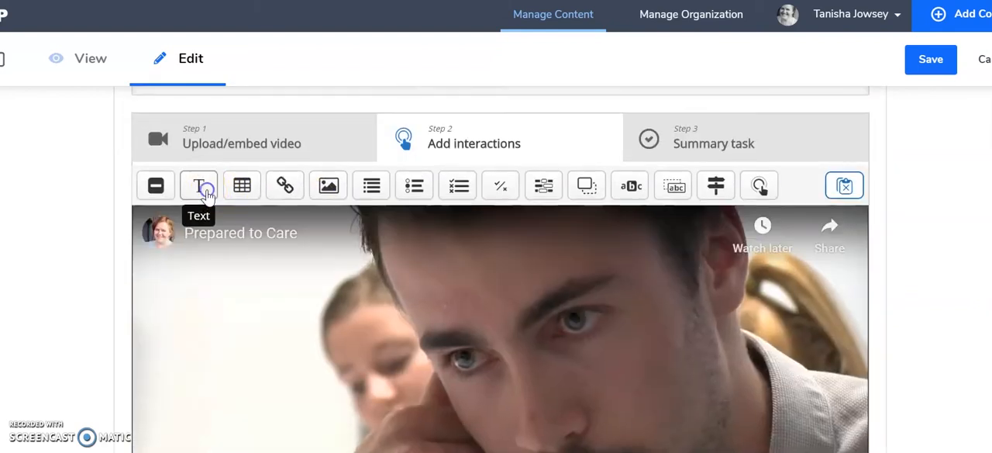
Add a 'more information' text interaction saying students get more information about gathering ISBAR information
left_click(198, 186)
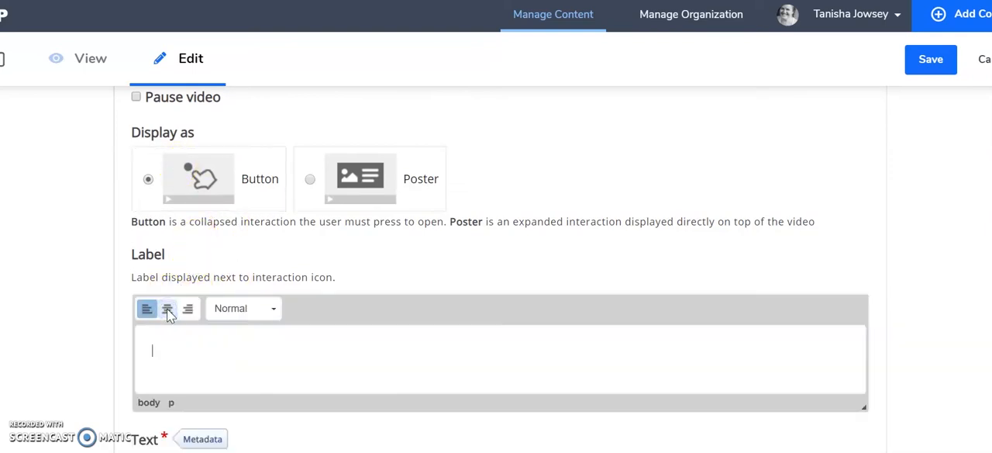
type("more information")
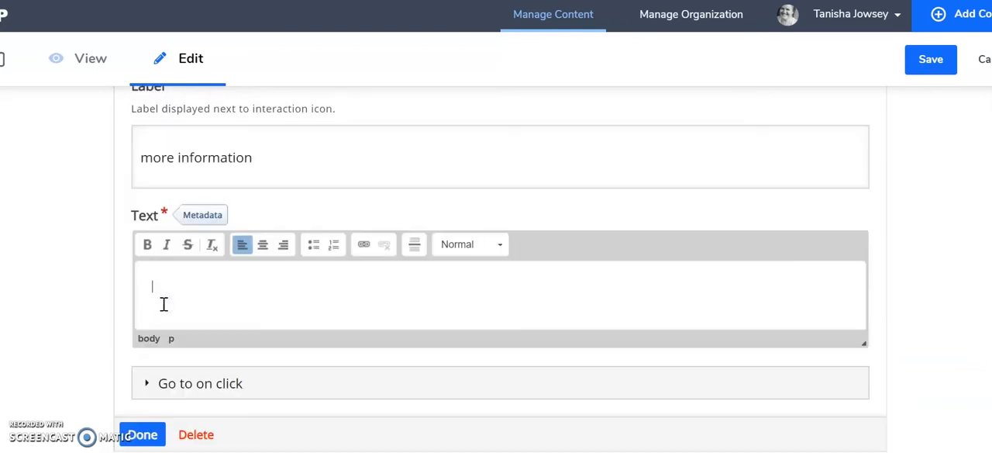
type("this")
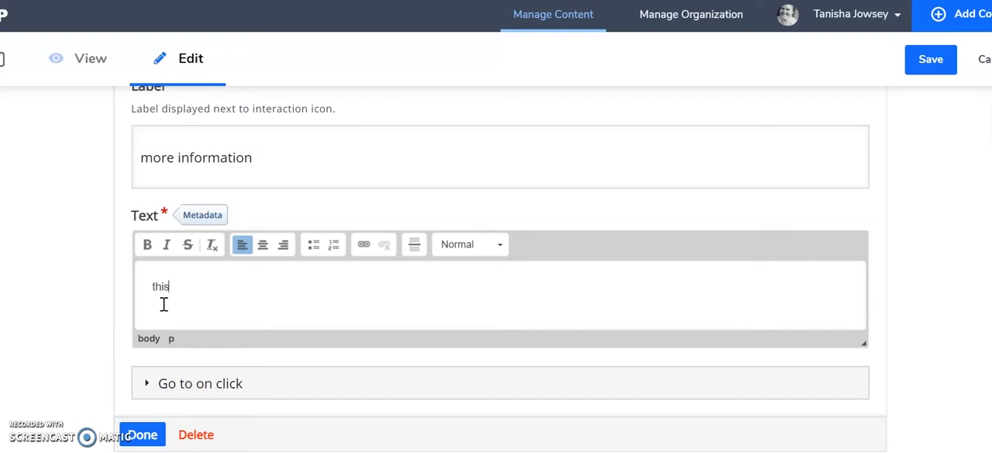
type("is where I")
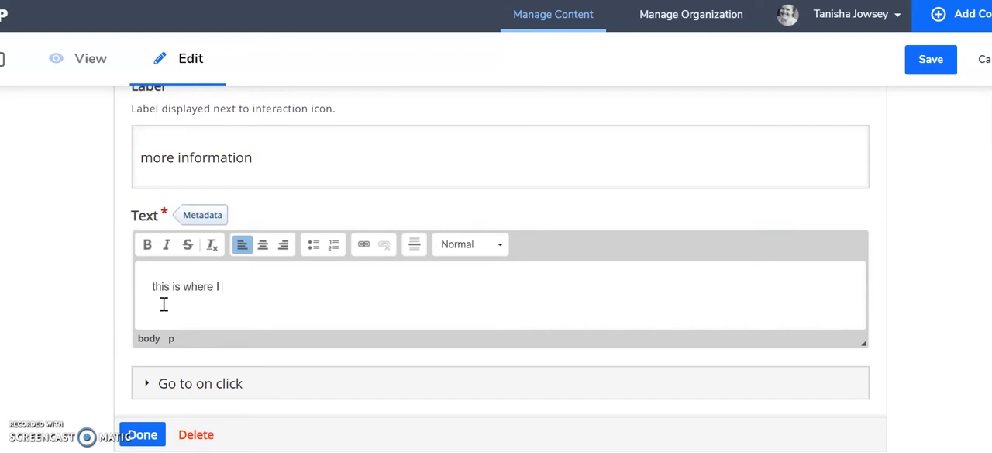
type("offer the students")
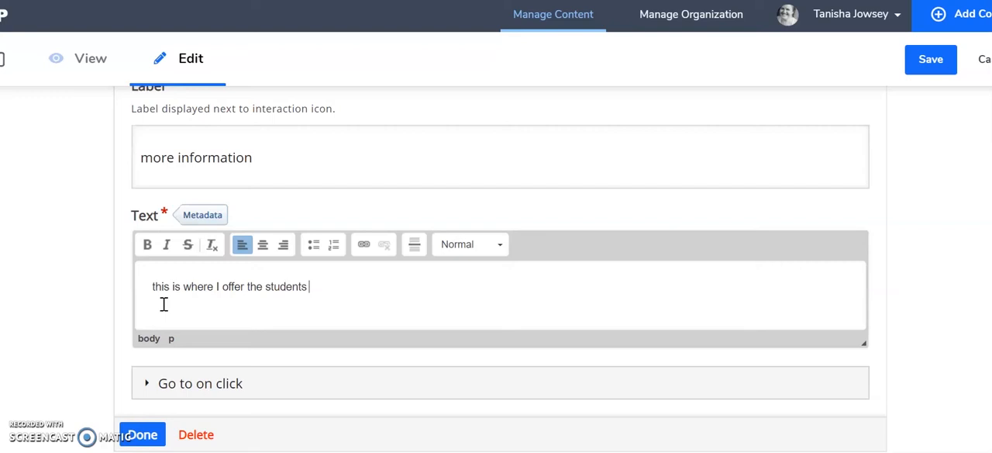
type("more information abo")
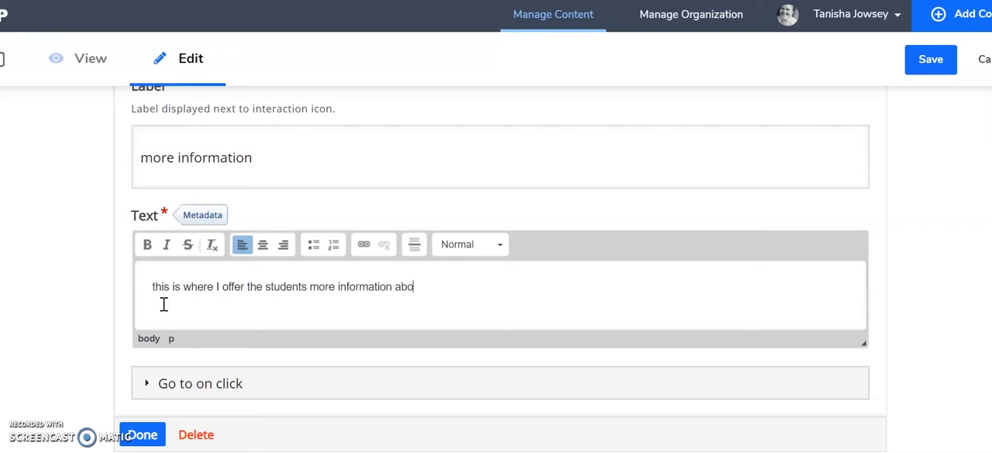
type("ut")
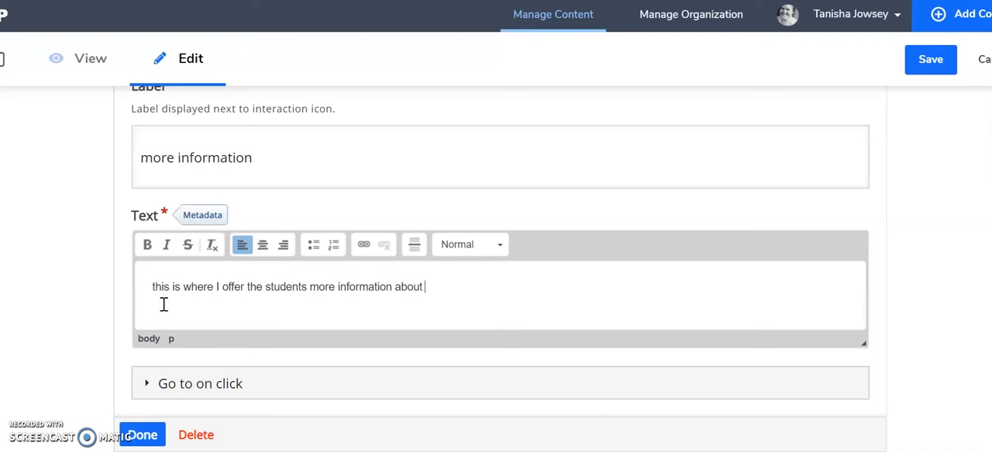
type("how t")
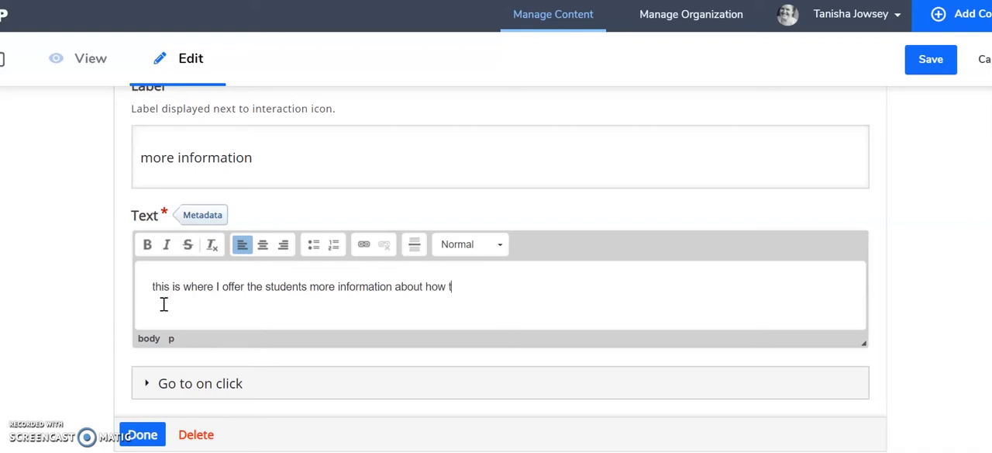
type("to gather")
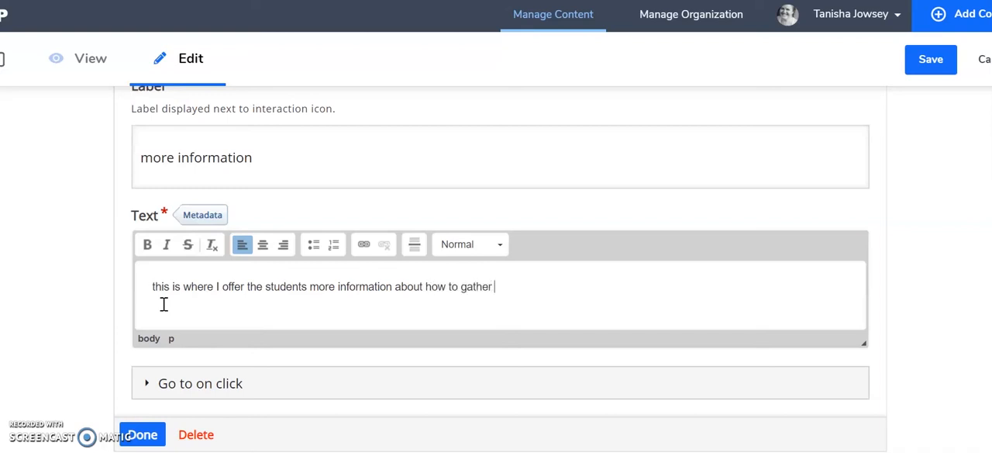
type("information for an")
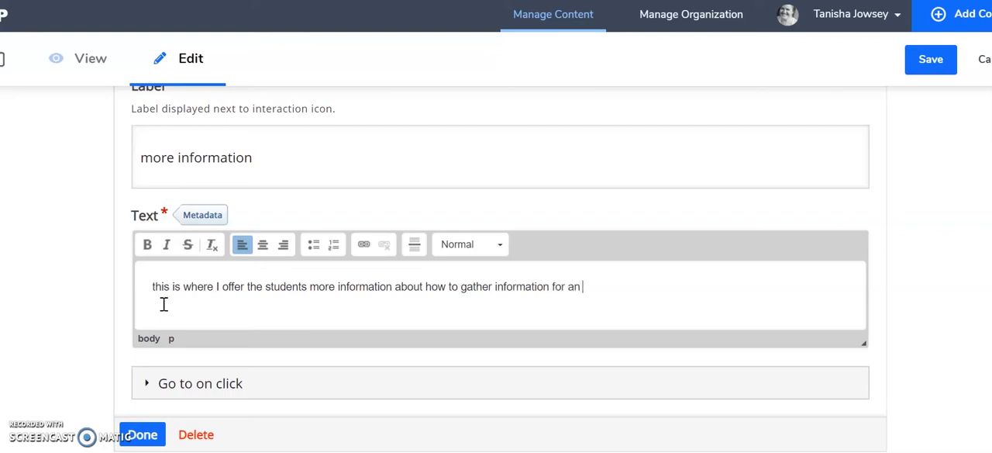
type("ISBAR")
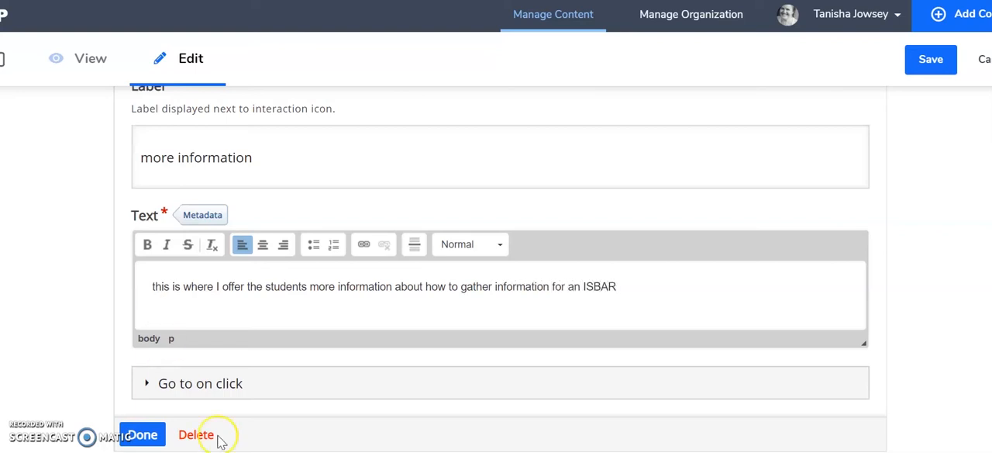
scroll("down", 3)
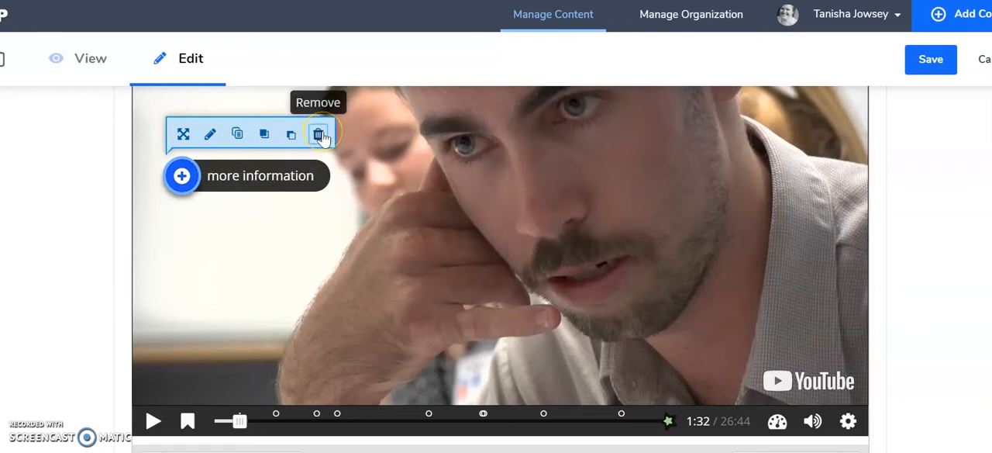
Cancel deleting the interaction and leave the video editor without saving
left_click(318, 134)
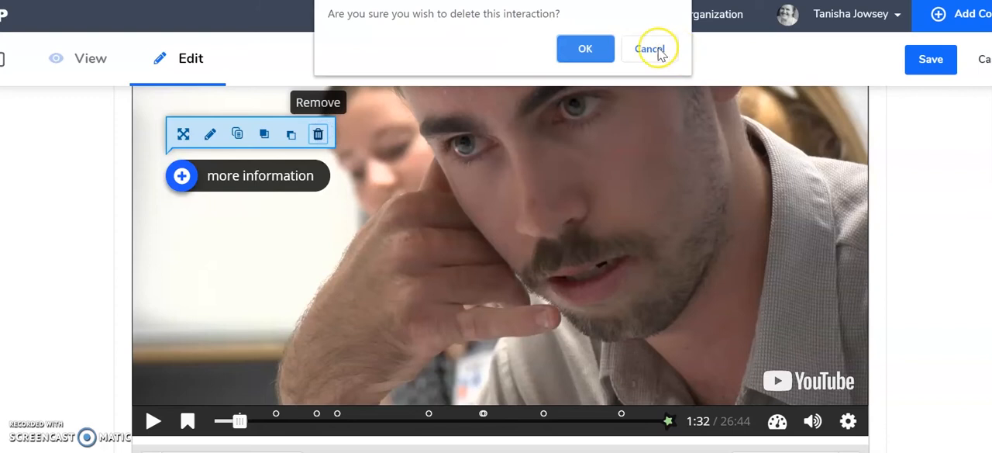
left_click(648, 48)
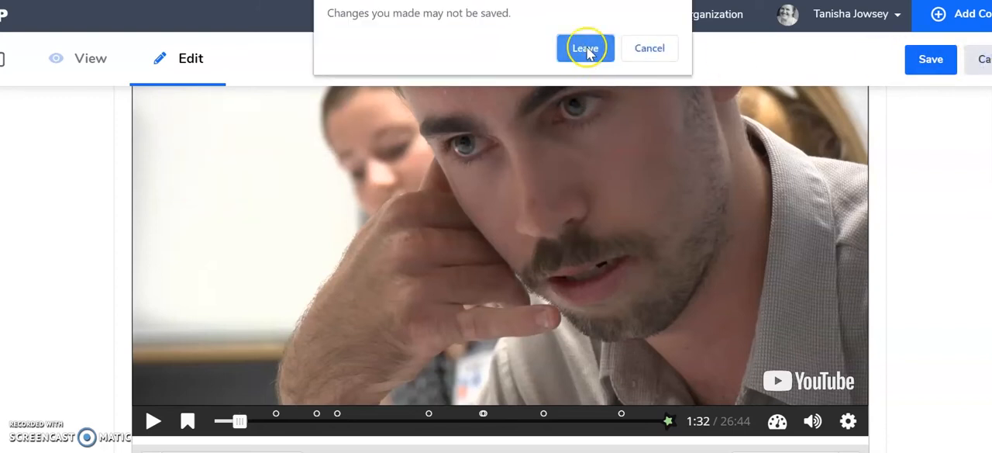
left_click(585, 47)
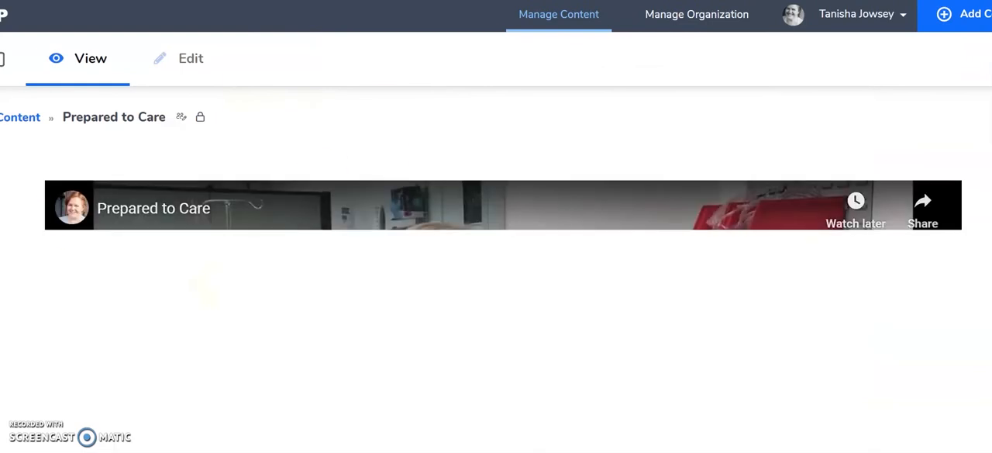
Open the ISBAR drag and drop activity from My Content
left_click(20, 117)
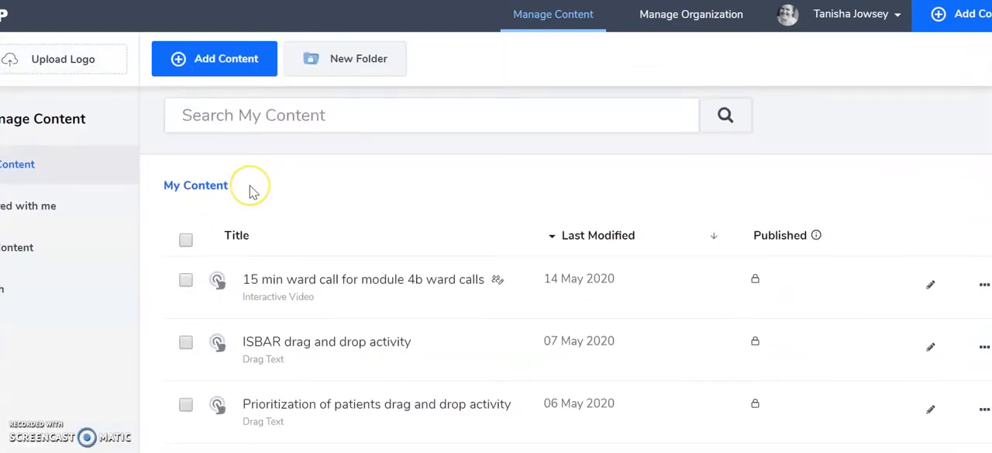
scroll("down", 3)
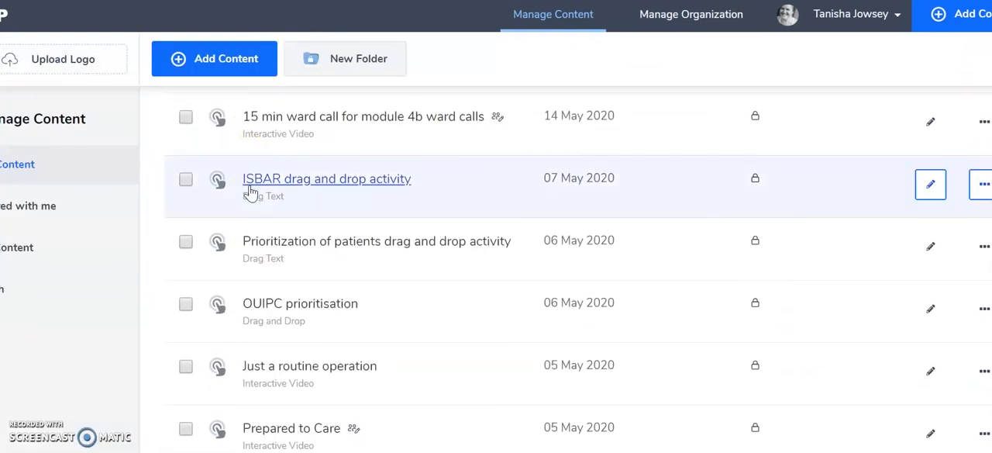
left_click(327, 178)
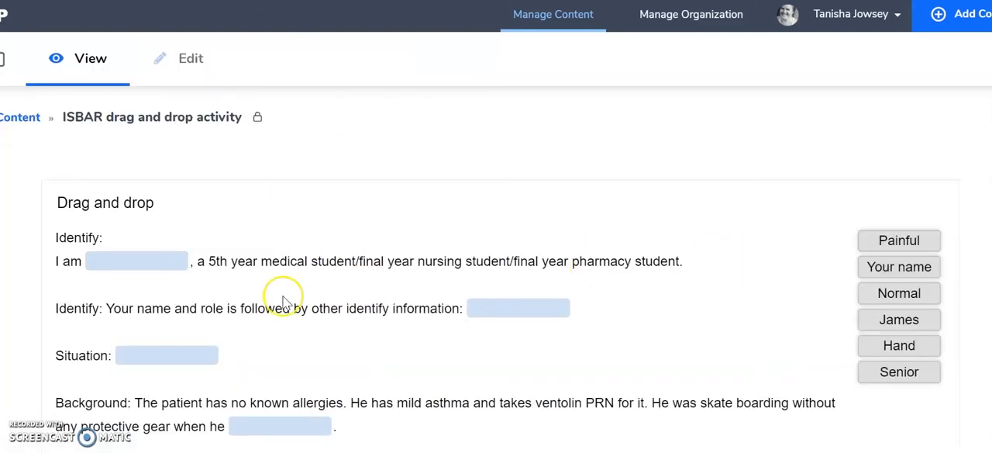
mouse_move(163, 271)
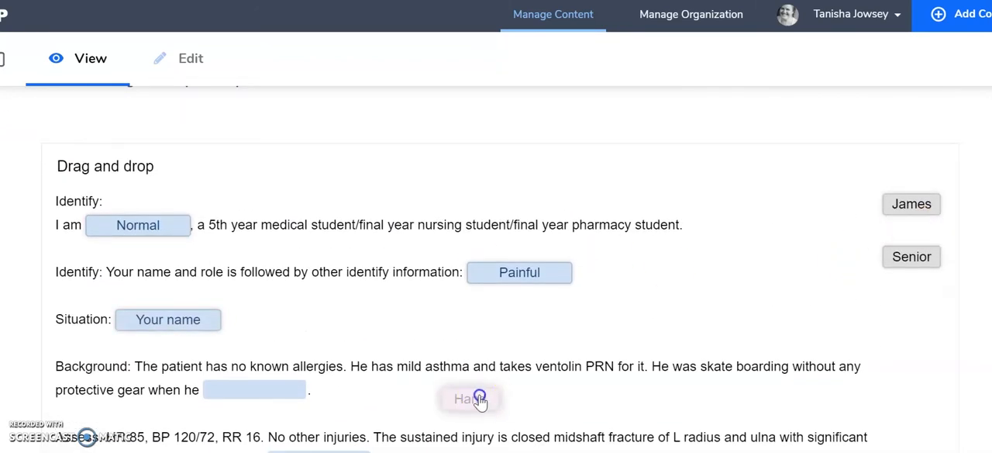
Drag 'Hand' into the blank after 'when he' and check the answers, scoring 1/6
left_click_drag(469, 397, 255, 390)
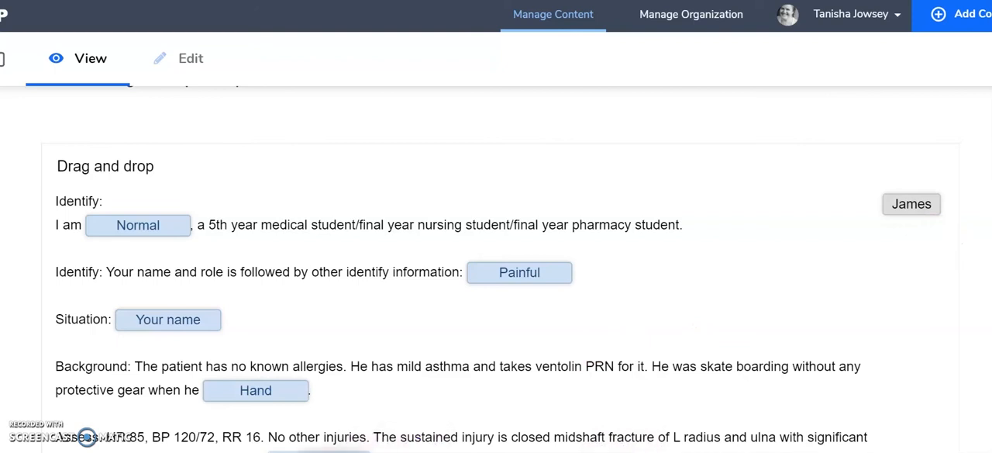
scroll("down", 3)
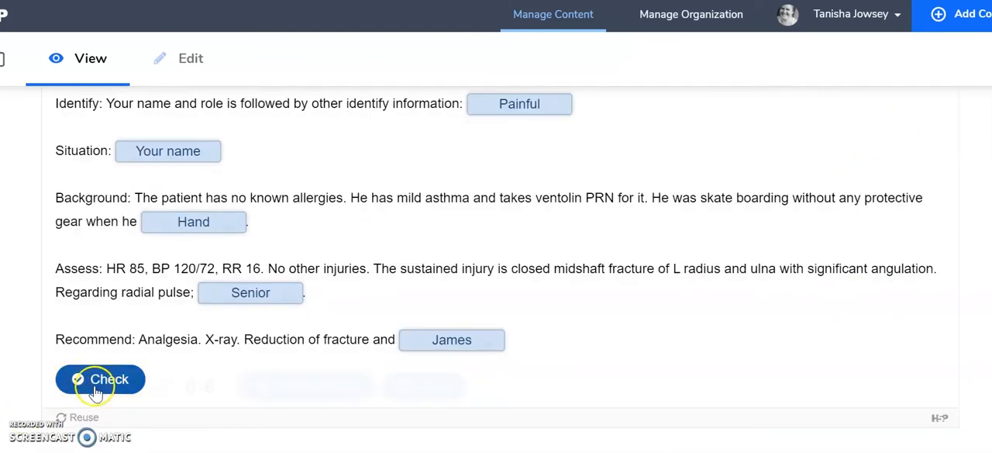
left_click(99, 379)
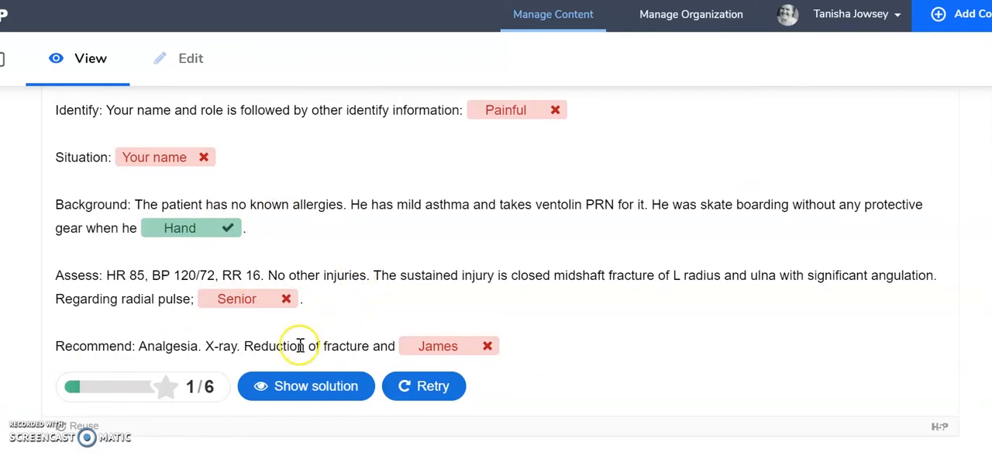
left_click(305, 385)
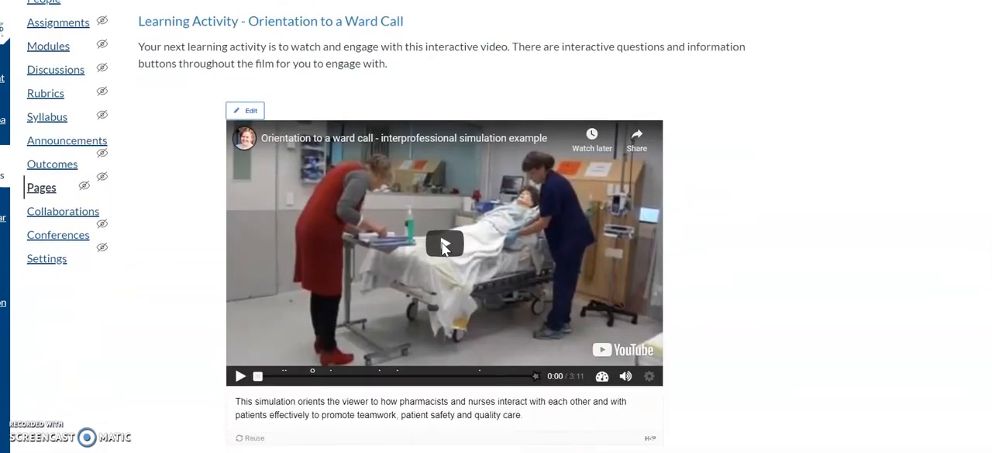
Play the ward call video, open First impressions and Call a code, answer Yes, then show the solution
left_click(257, 376)
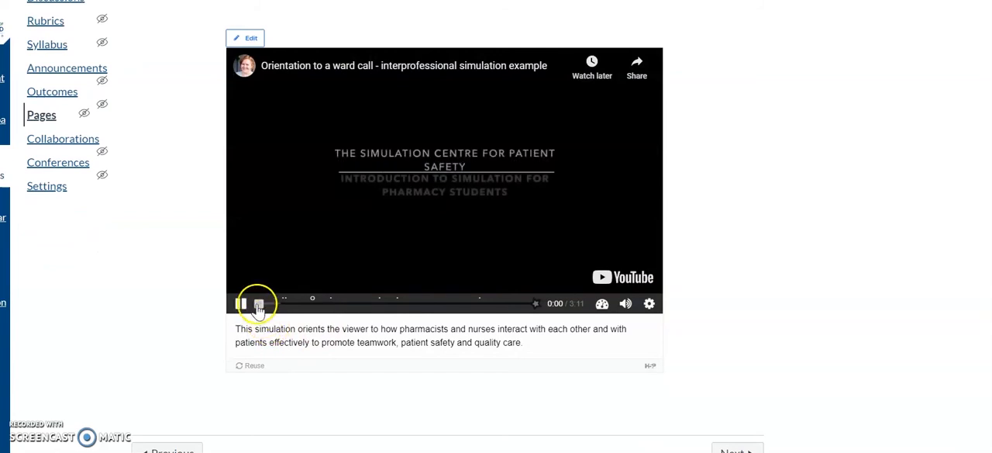
left_click(241, 303)
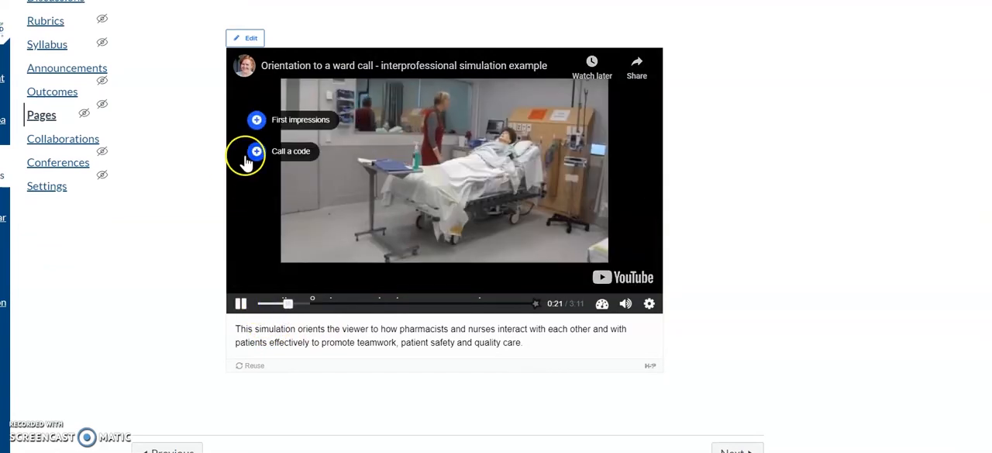
left_click(256, 151)
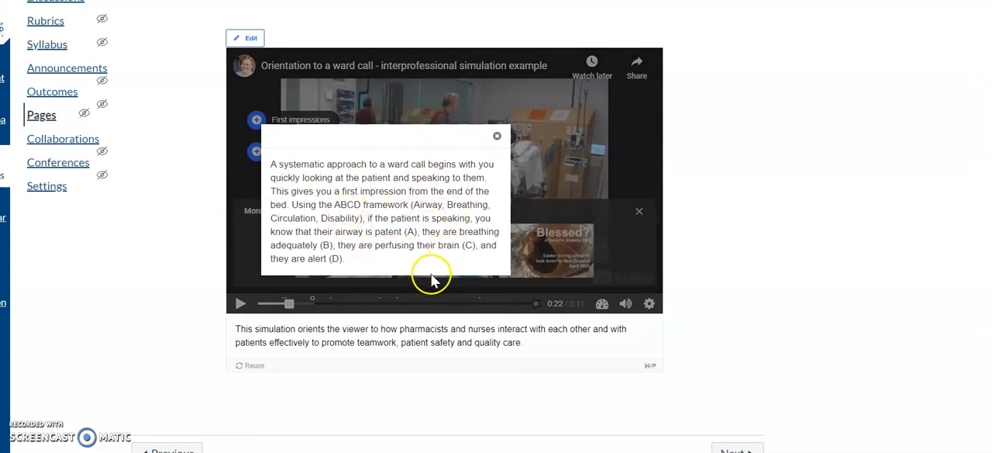
mouse_move(496, 148)
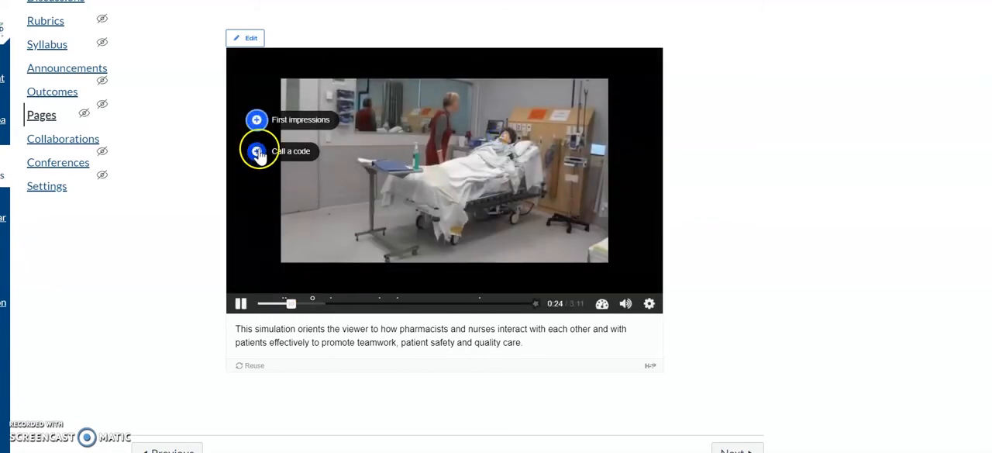
left_click(256, 150)
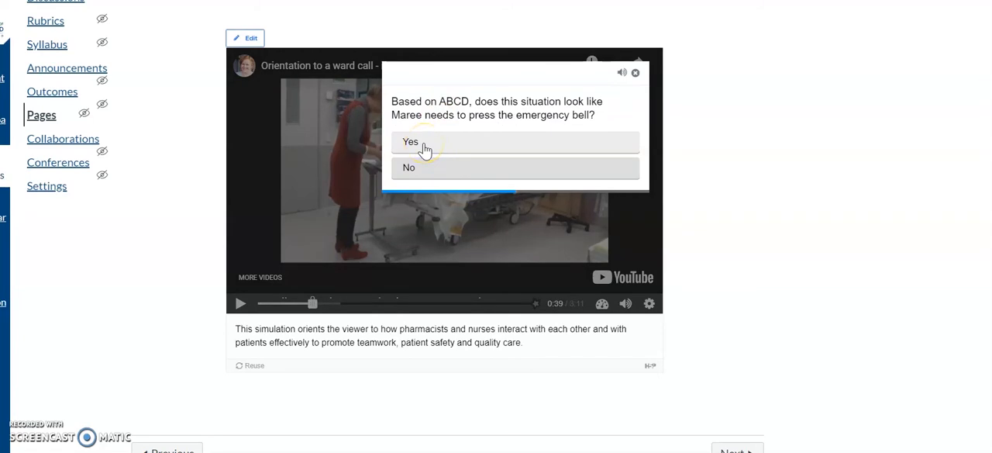
left_click(411, 142)
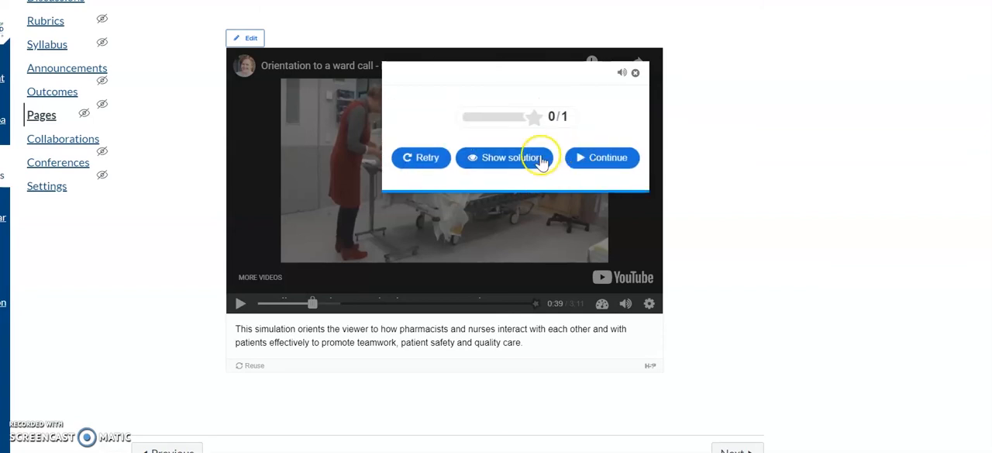
left_click(601, 157)
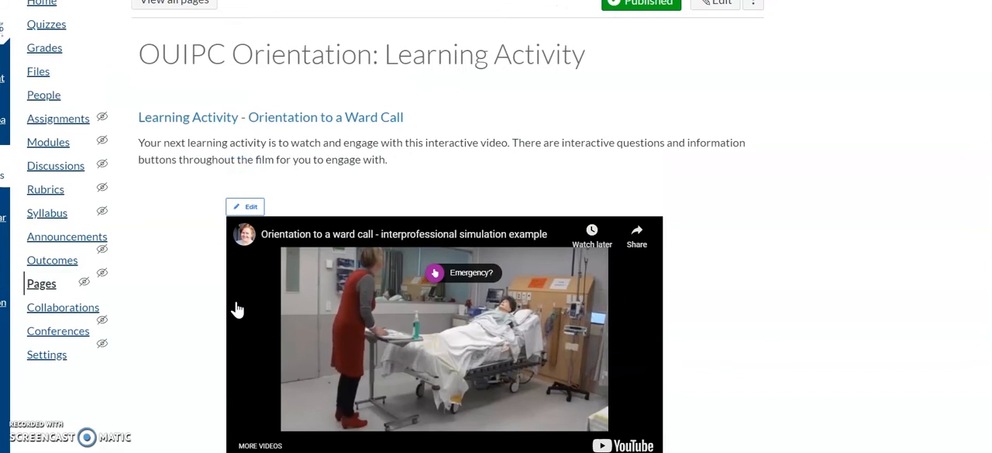
scroll("down", 3)
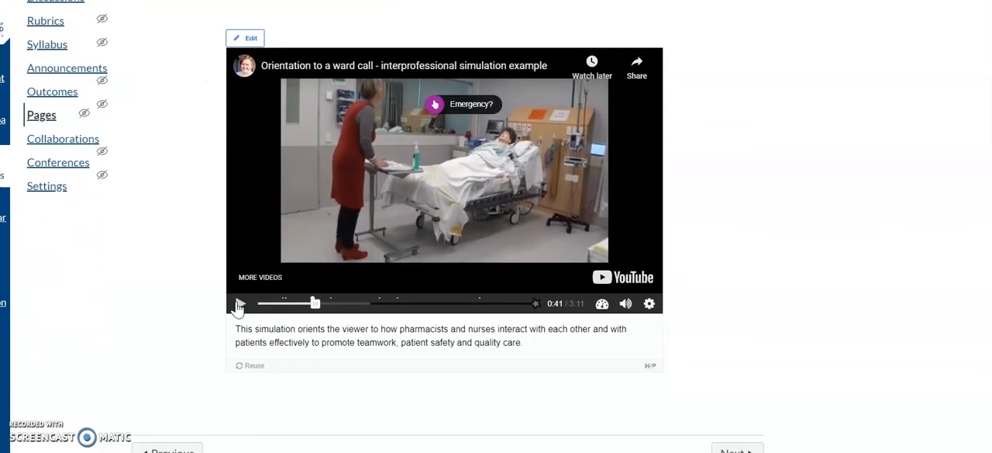
mouse_move(176, 148)
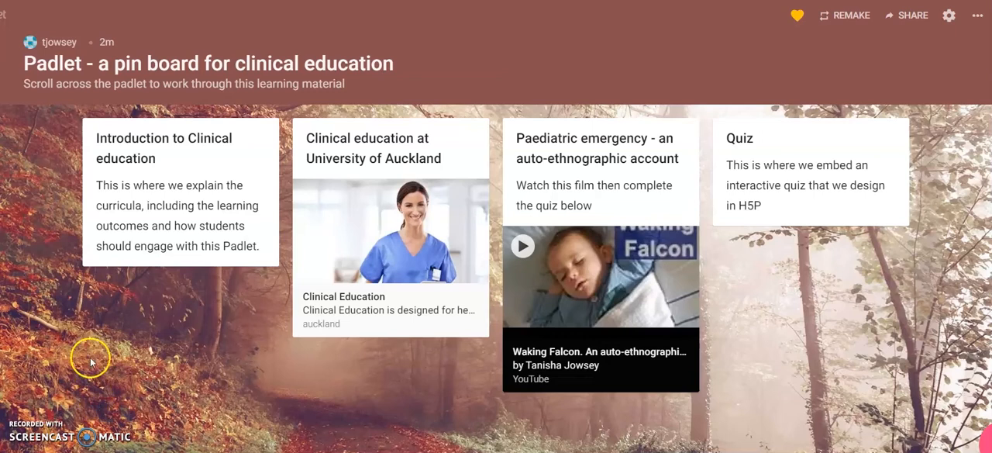
mouse_move(171, 254)
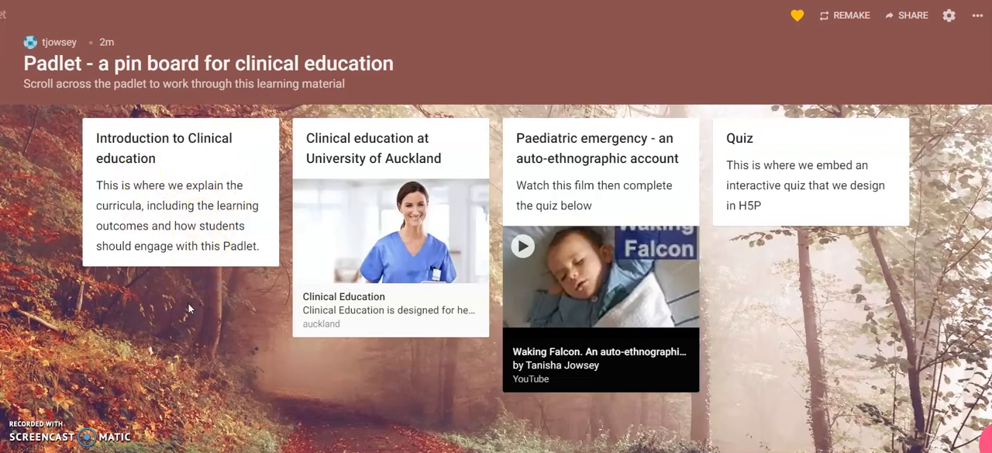
View the Padlet clinical education board with its introduction, Auckland, paediatric emergency and quiz posts
left_click(168, 281)
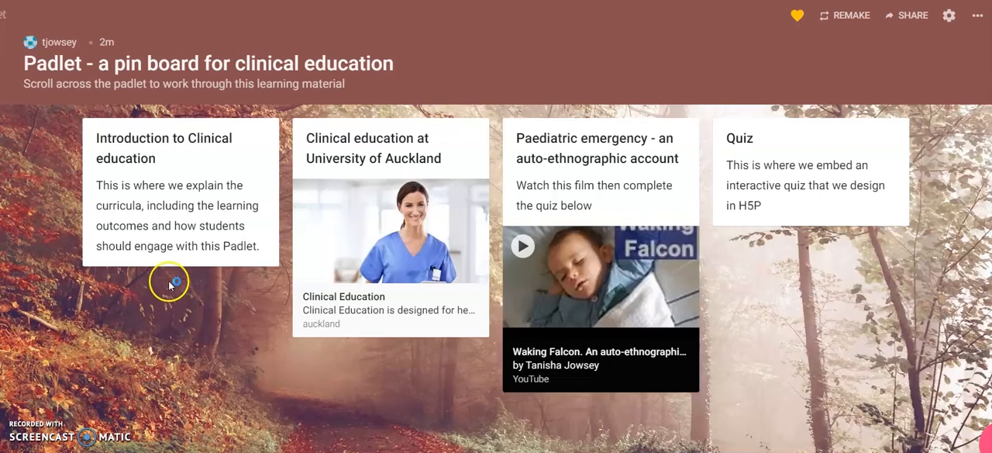
mouse_move(176, 343)
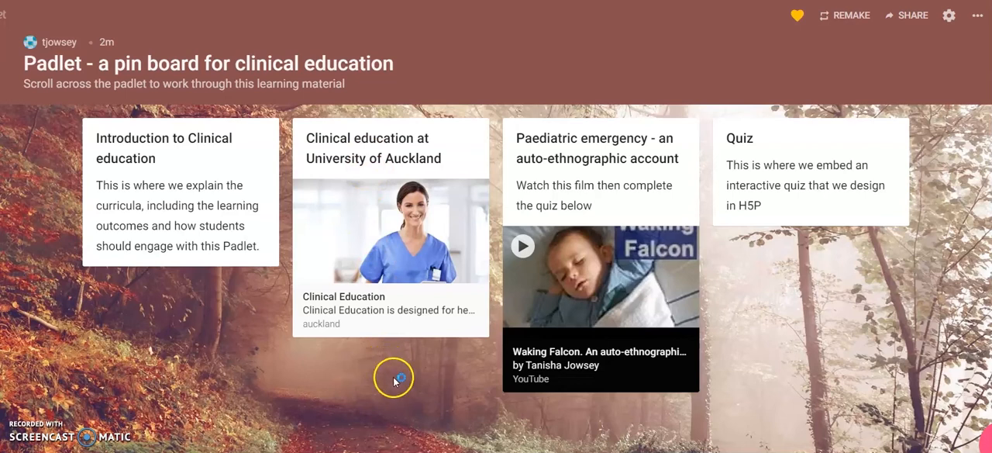
mouse_move(377, 380)
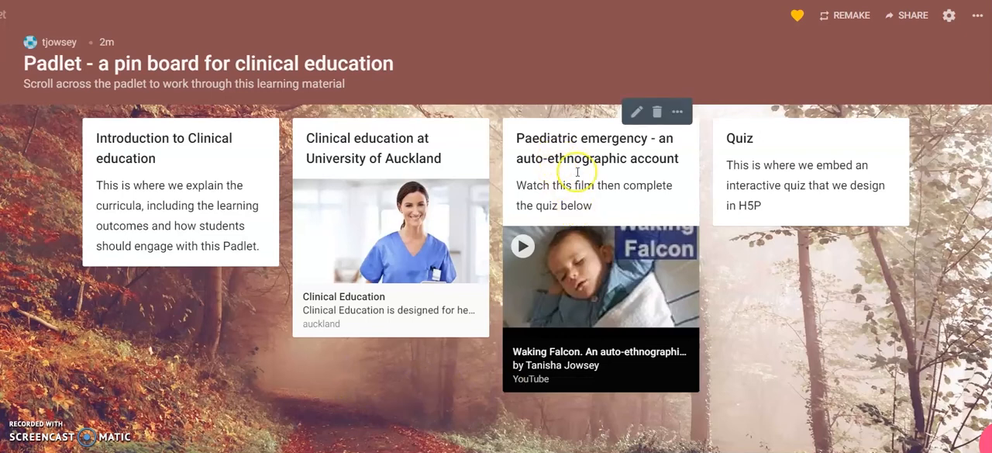
mouse_move(552, 158)
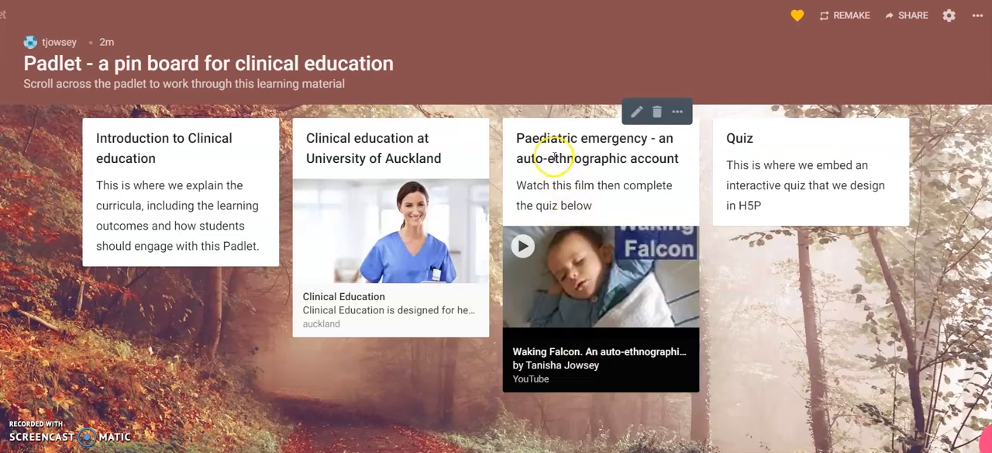
mouse_move(544, 201)
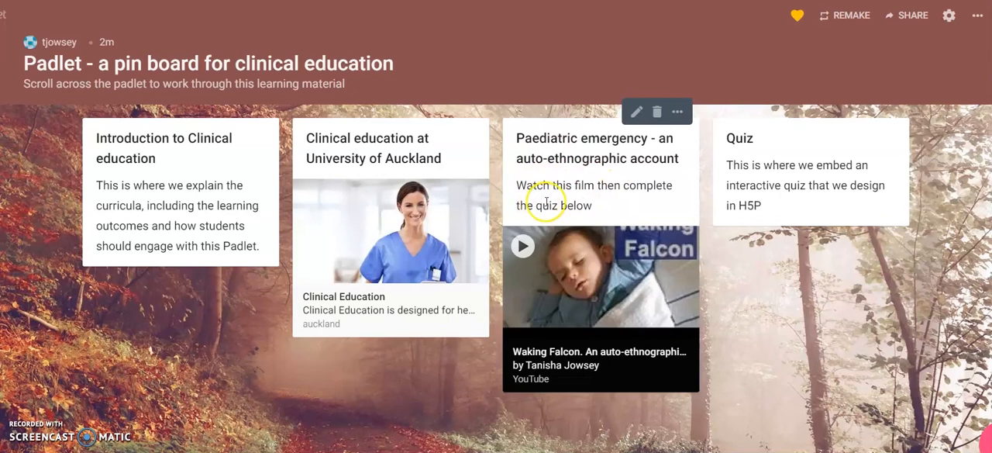
mouse_move(668, 178)
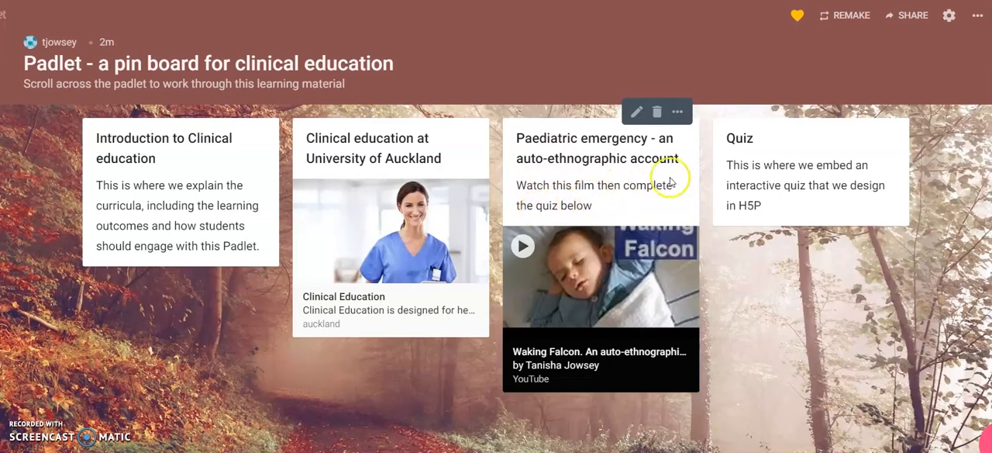
mouse_move(775, 170)
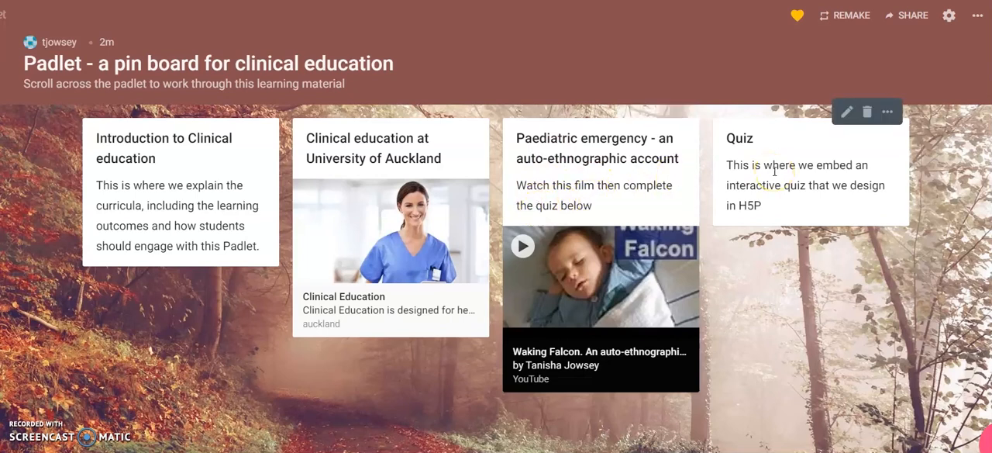
mouse_move(839, 186)
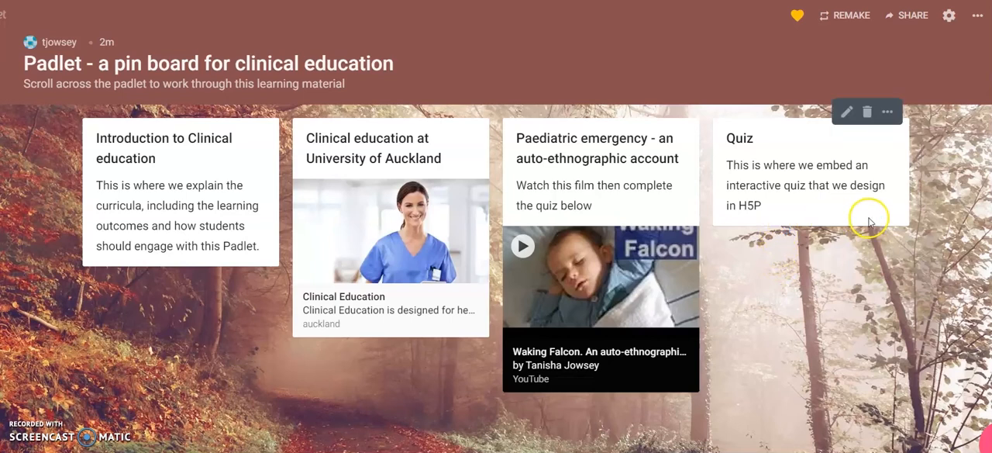
mouse_move(883, 281)
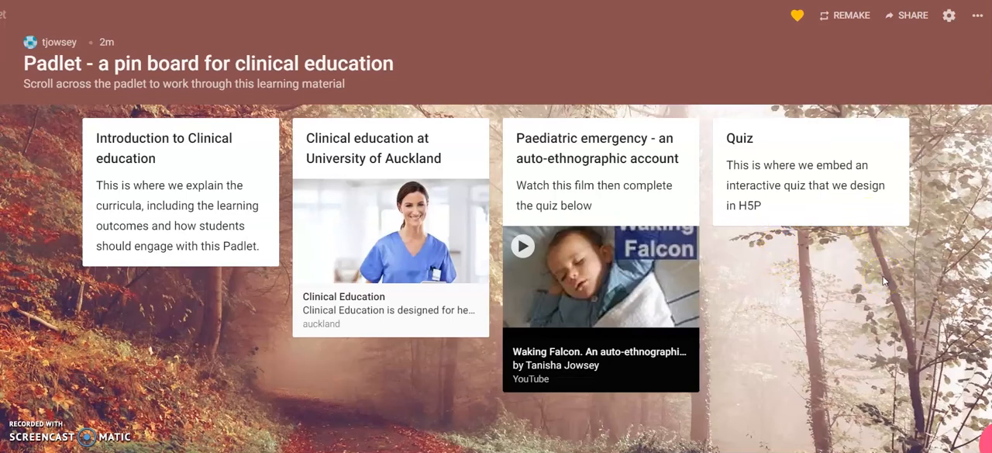
Drag the Quiz post to the front of the board and colour the Auckland post blue
left_click_drag(806, 171, 682, 310)
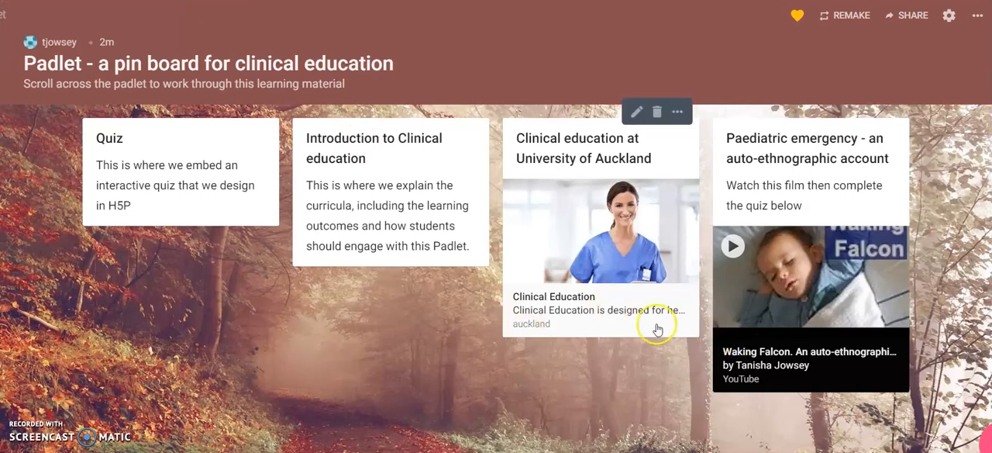
left_click(676, 112)
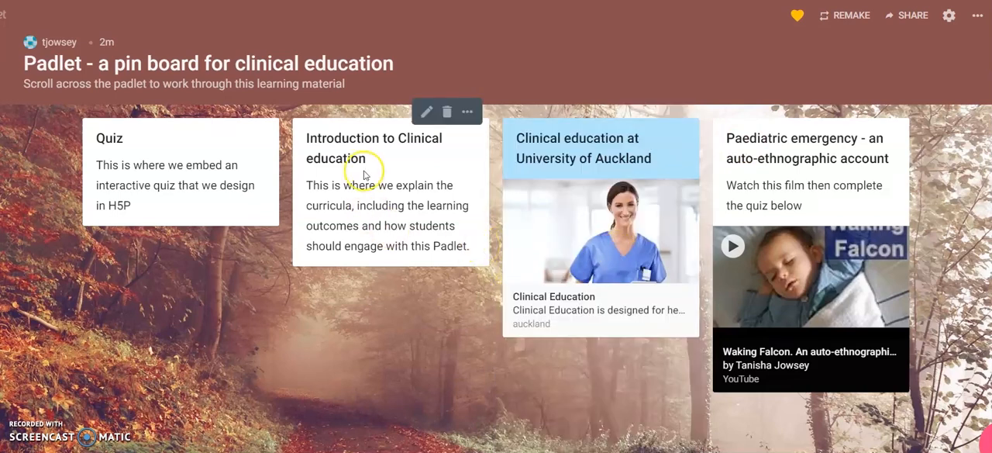
Open the Introduction to Clinical education post's options menu
left_click(468, 111)
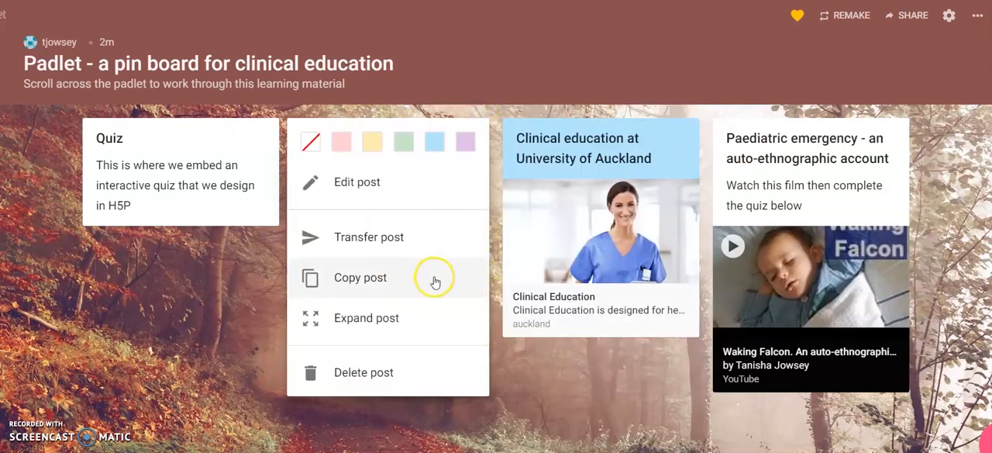
mouse_move(342, 142)
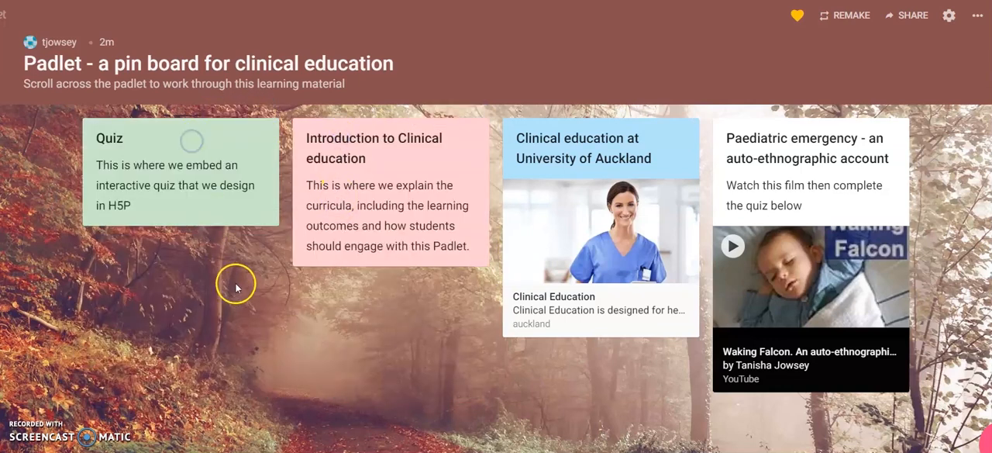
mouse_move(27, 259)
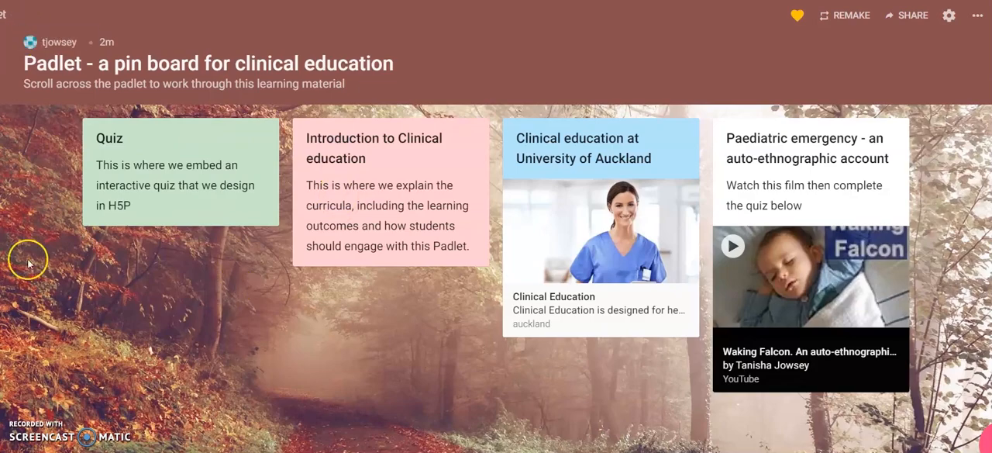